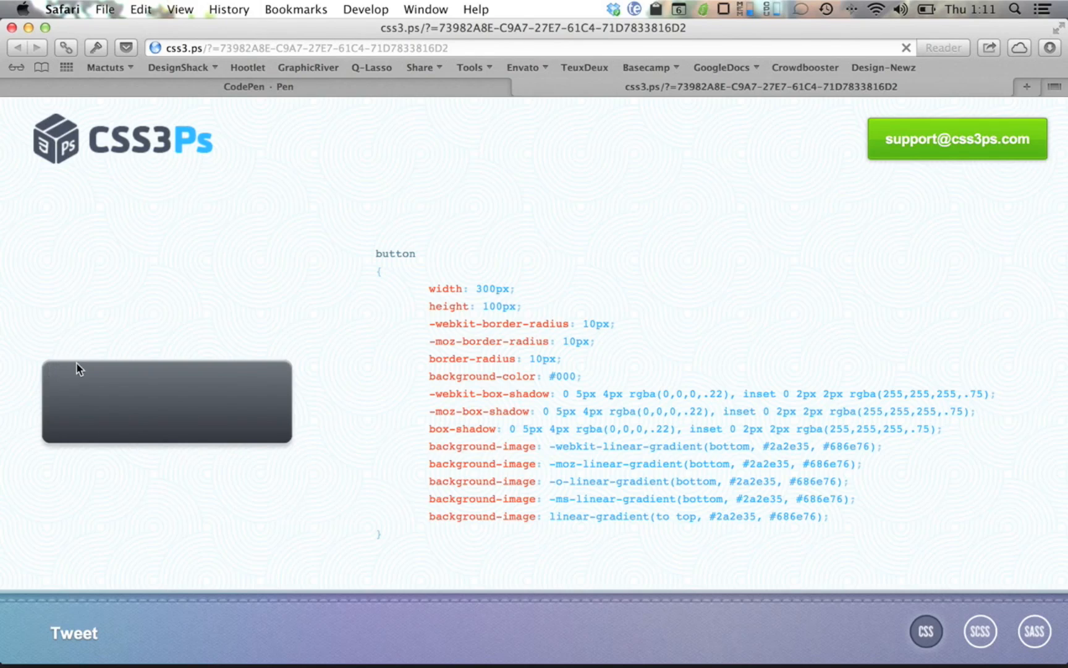
Switch the exported button code to SCSS with Compass mixins for radius, shadow and gradient
click(979, 630)
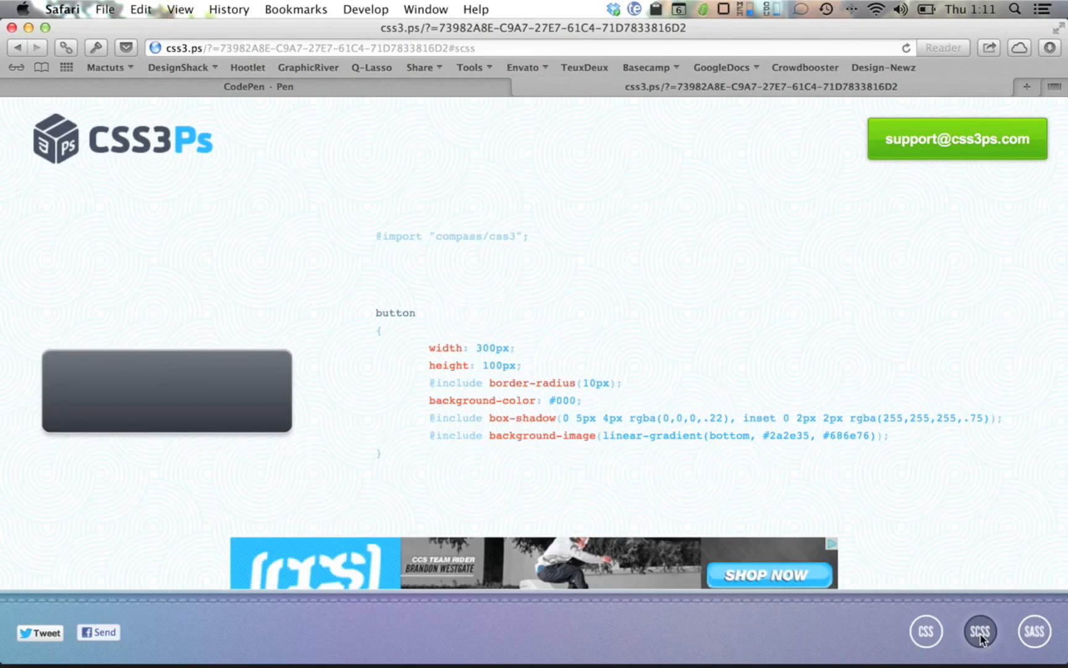